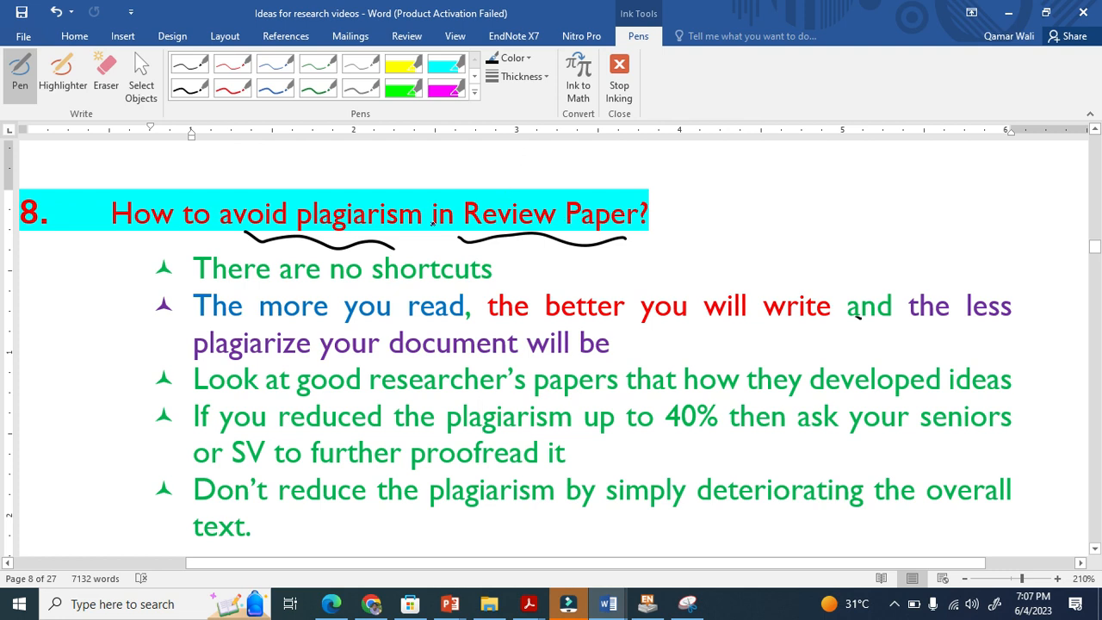
Ink a check mark above 'plagiarism' in the heading.
left_click_drag(353, 193, 394, 165)
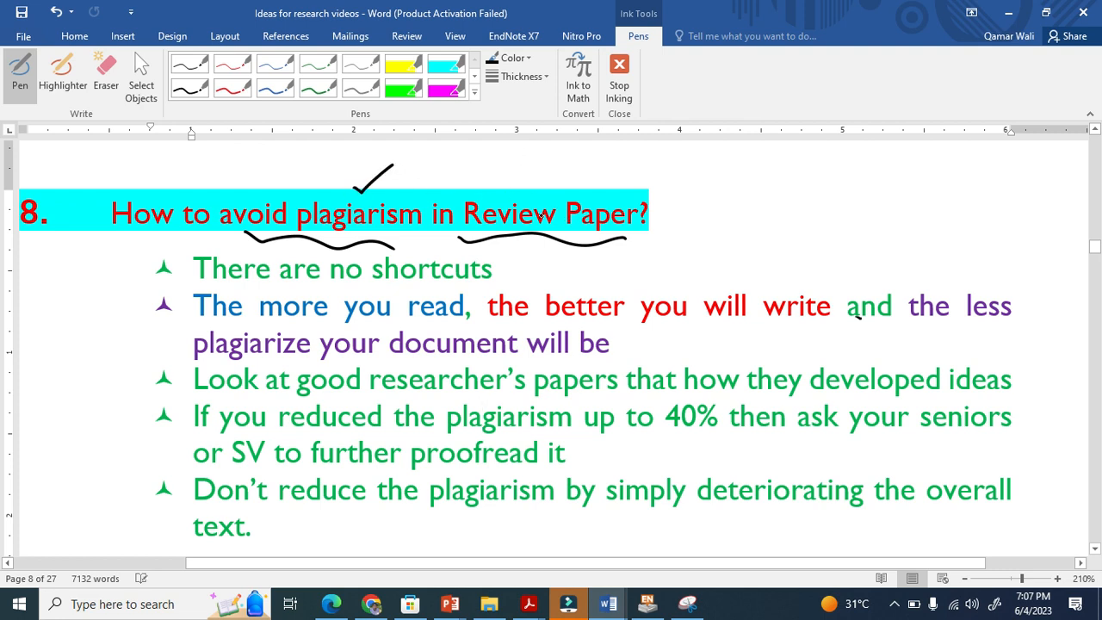
left_click(482, 415)
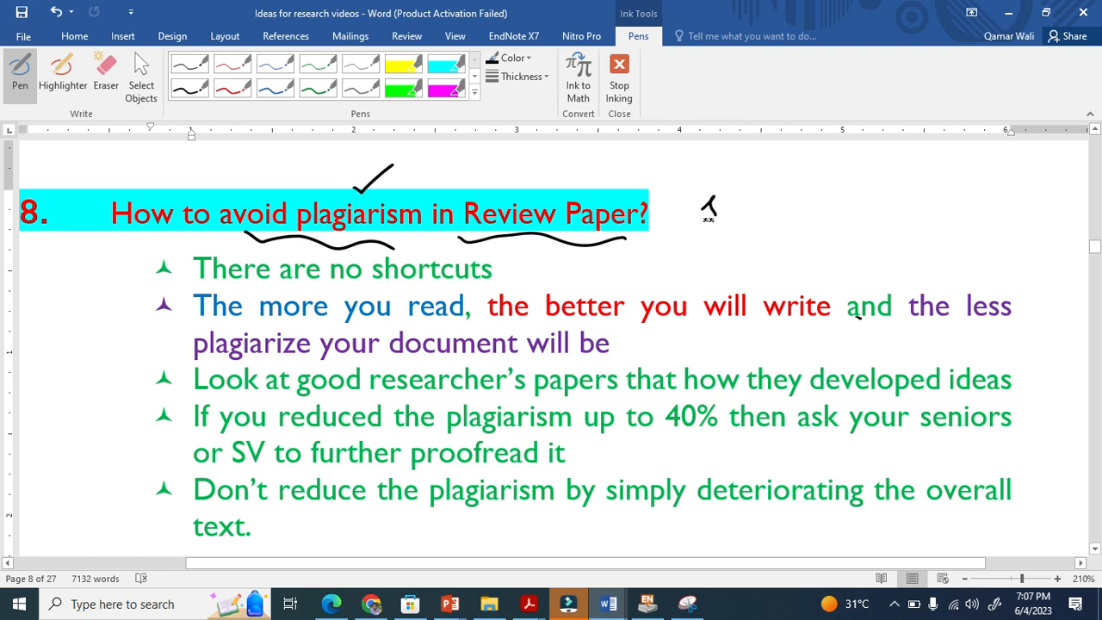
Handwrite 'similarity index' beside the heading near the ≤20%, ≤25% limits.
left_click_drag(697, 210, 749, 206)
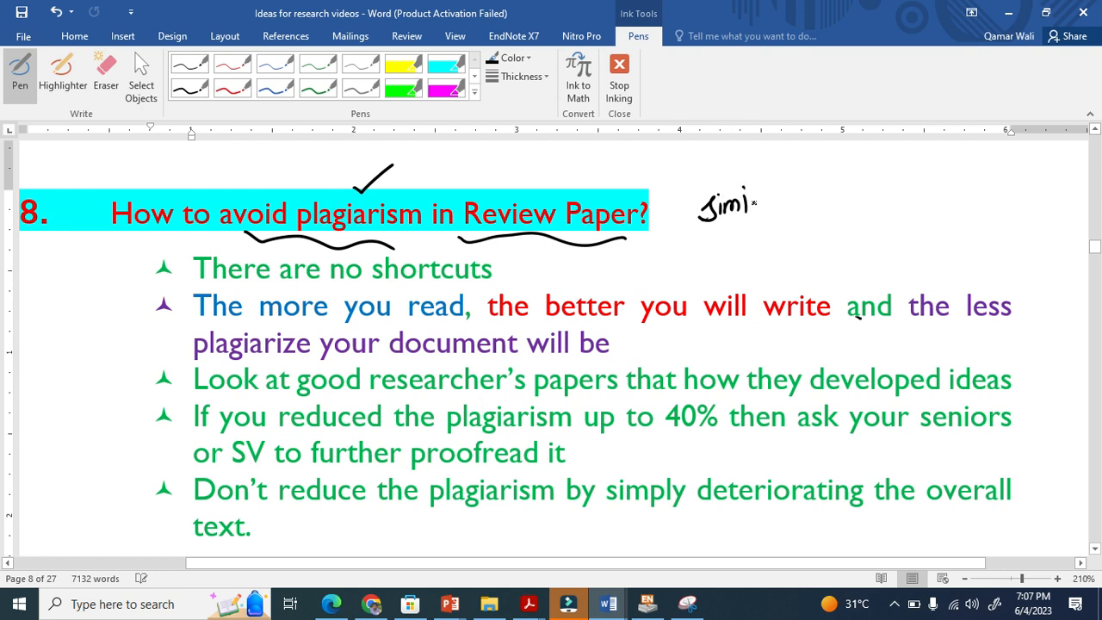
left_click_drag(743, 193, 830, 180)
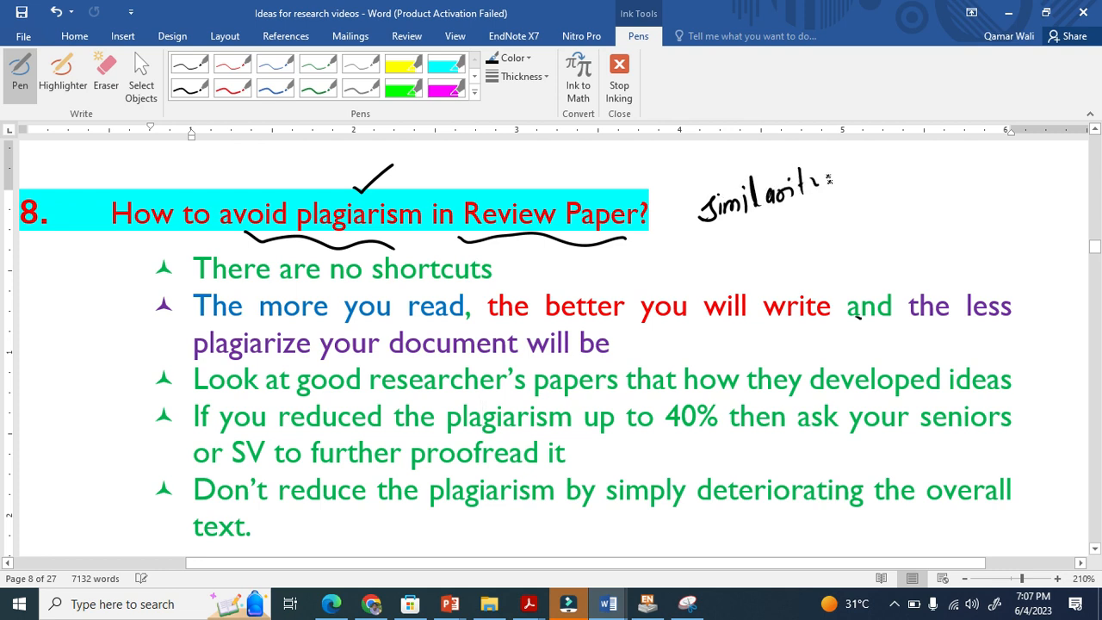
left_click_drag(823, 181, 860, 250)
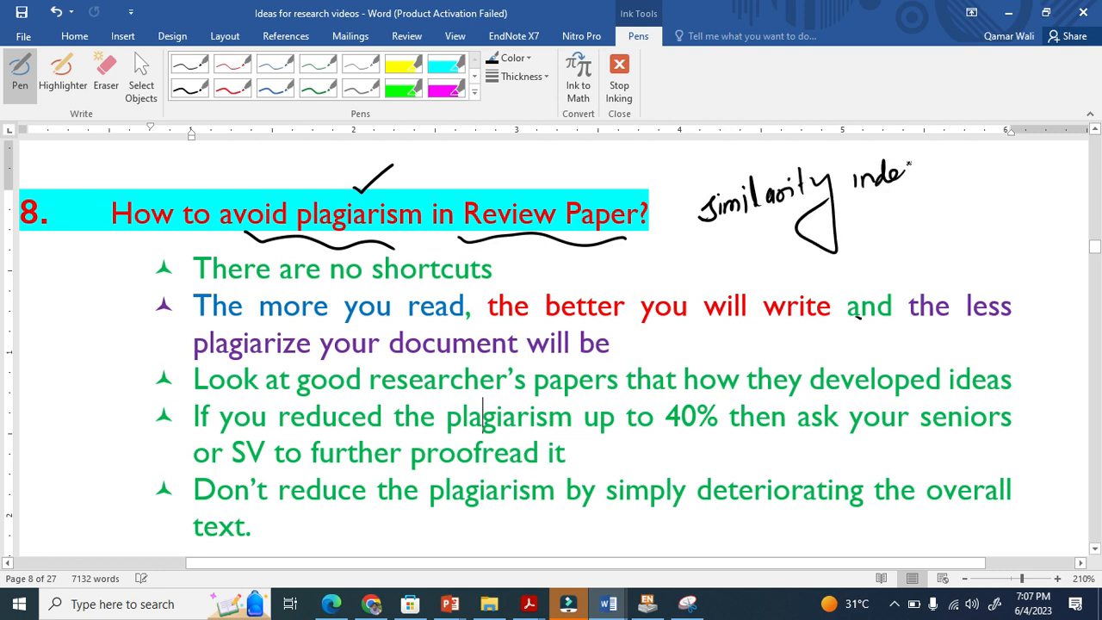
left_click_drag(852, 186, 921, 181)
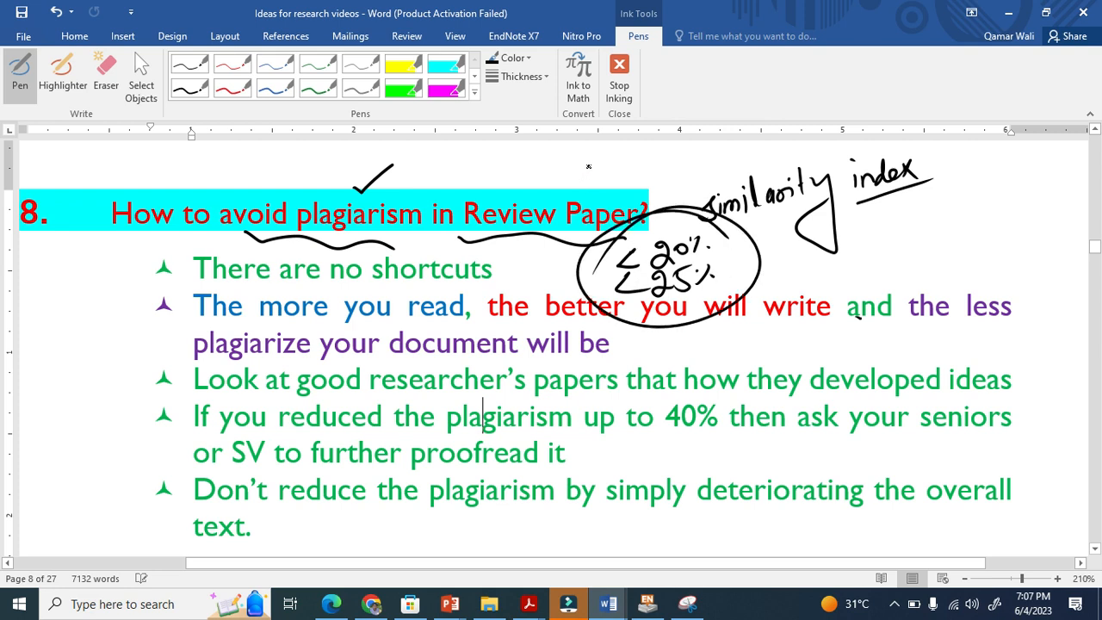
Add a crossed-out 60% note near the limits and a circled RAW.
left_click_drag(581, 175, 616, 181)
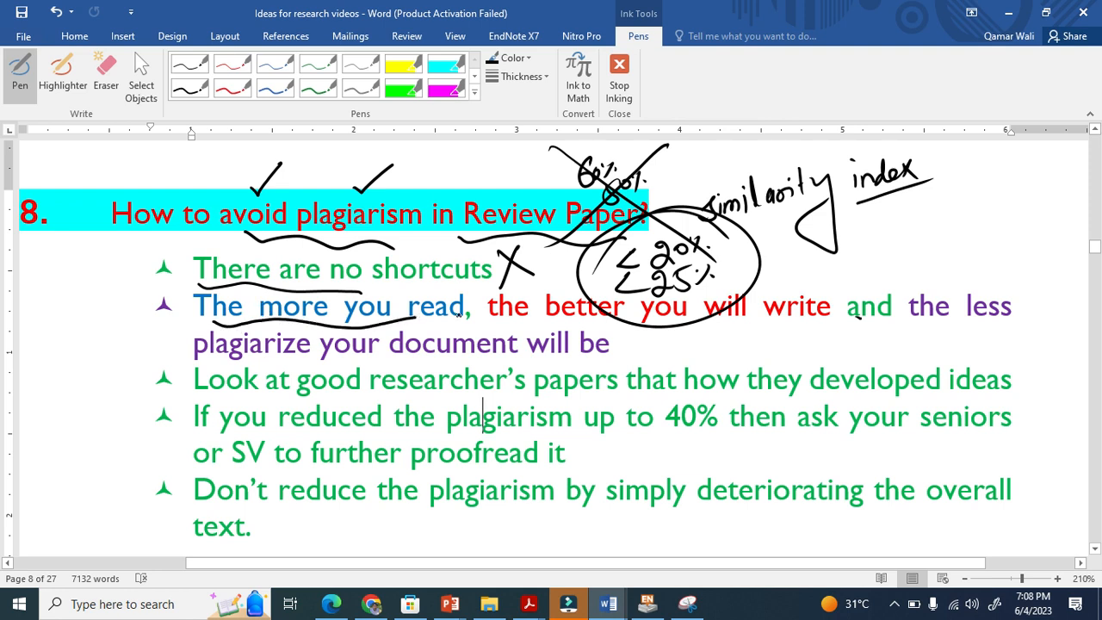
left_click_drag(490, 323, 761, 317)
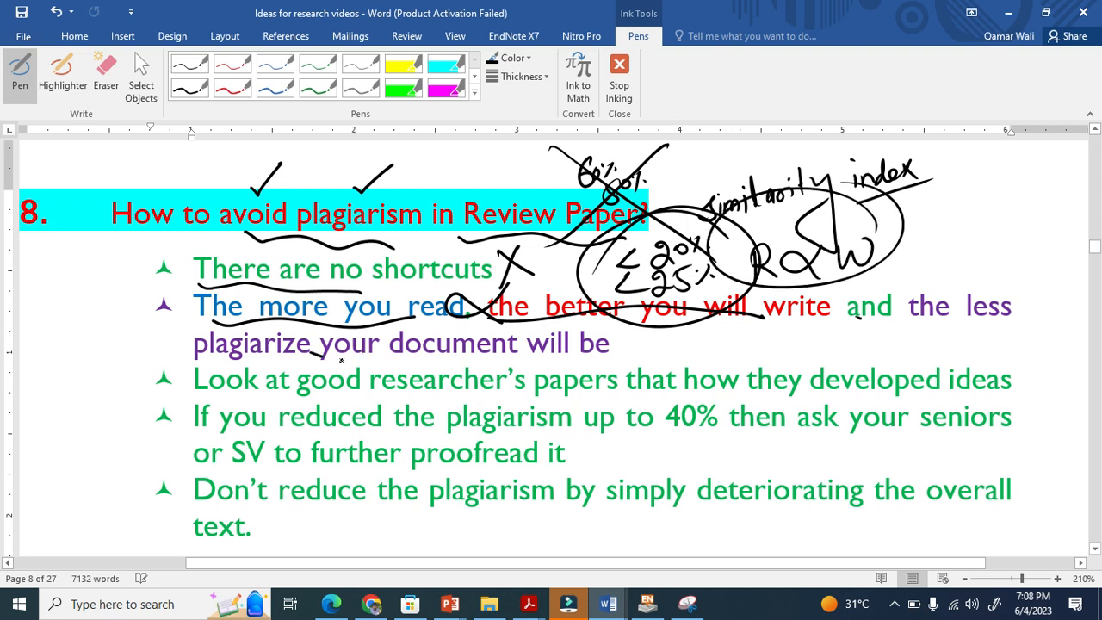
Underline 'your document' and 'good researcher's papers' in the bullets.
left_click_drag(310, 355, 550, 360)
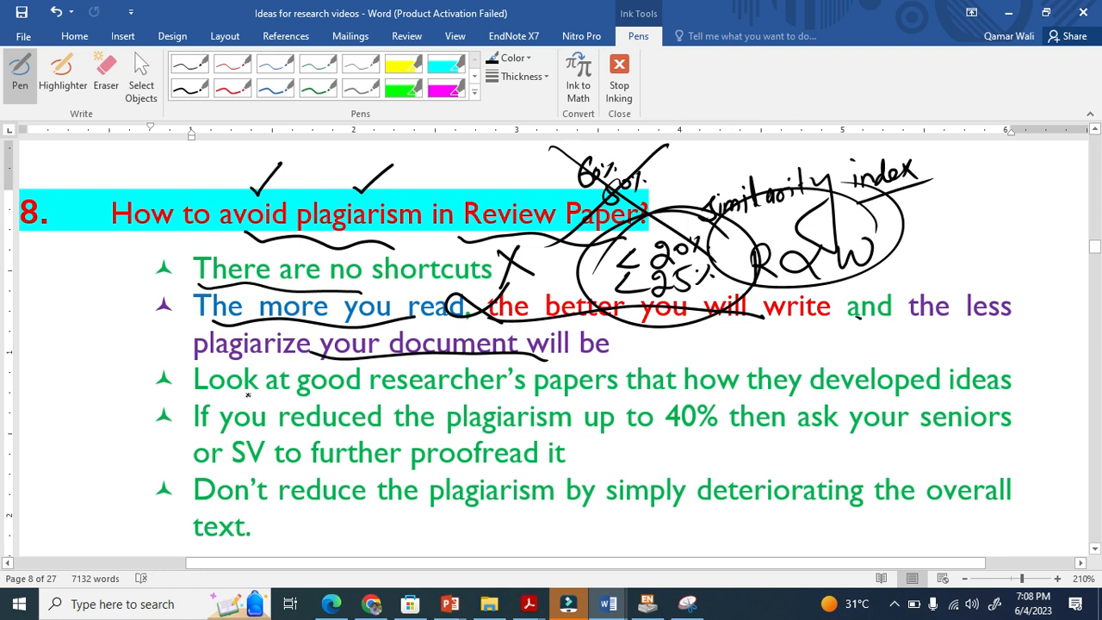
left_click_drag(244, 398, 559, 385)
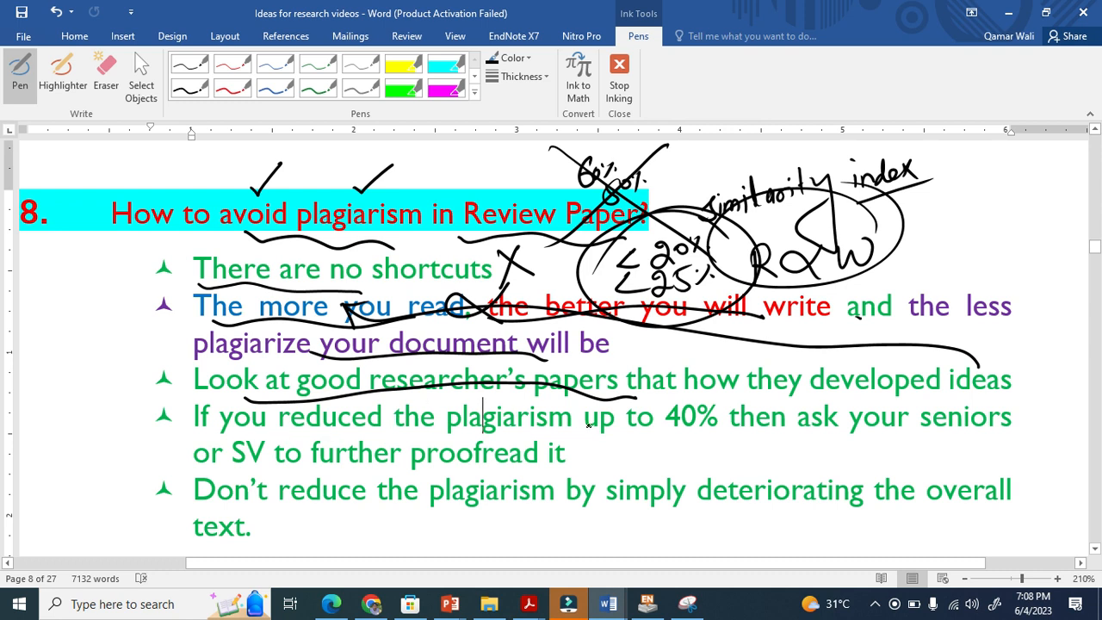
Circle the 40% in the fourth bullet and add ink strokes over its text.
left_click_drag(654, 396, 723, 434)
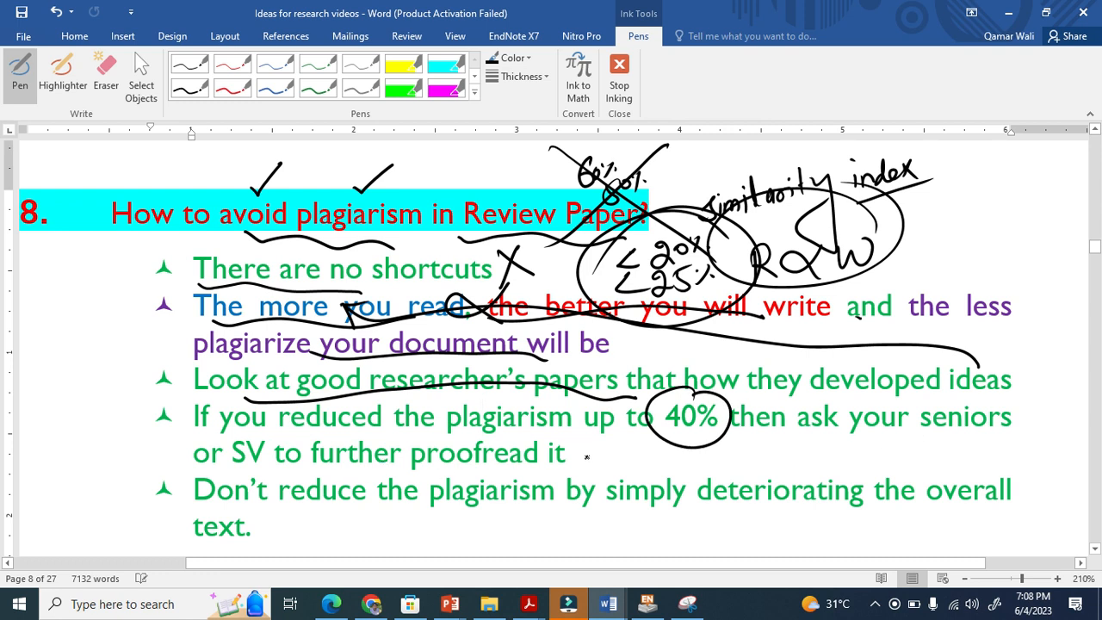
left_click_drag(585, 448, 709, 389)
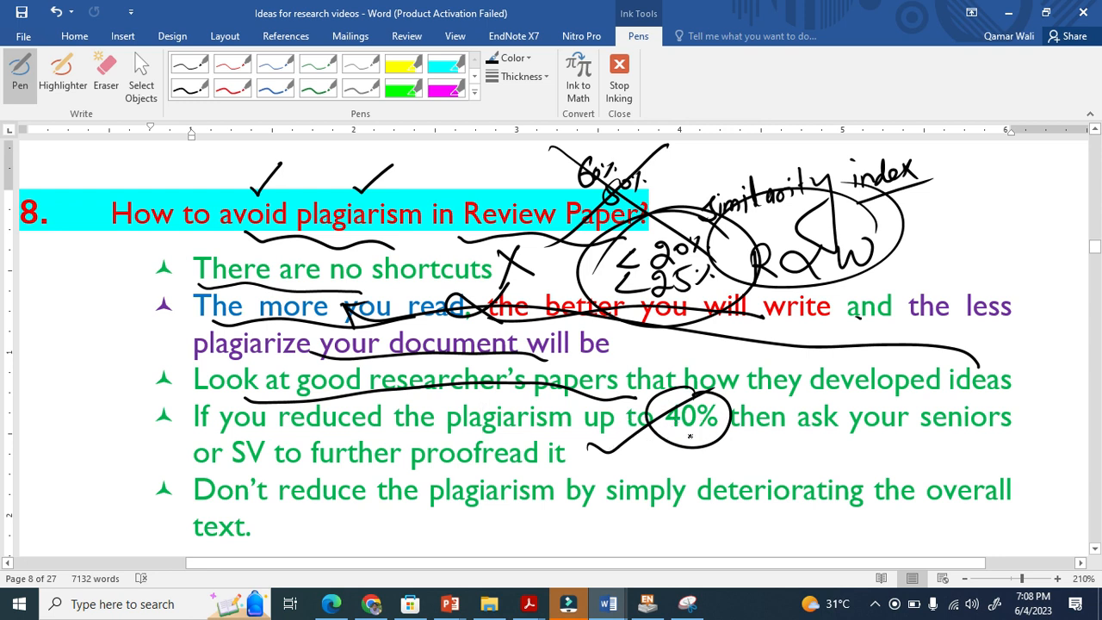
left_click_drag(737, 404, 805, 360)
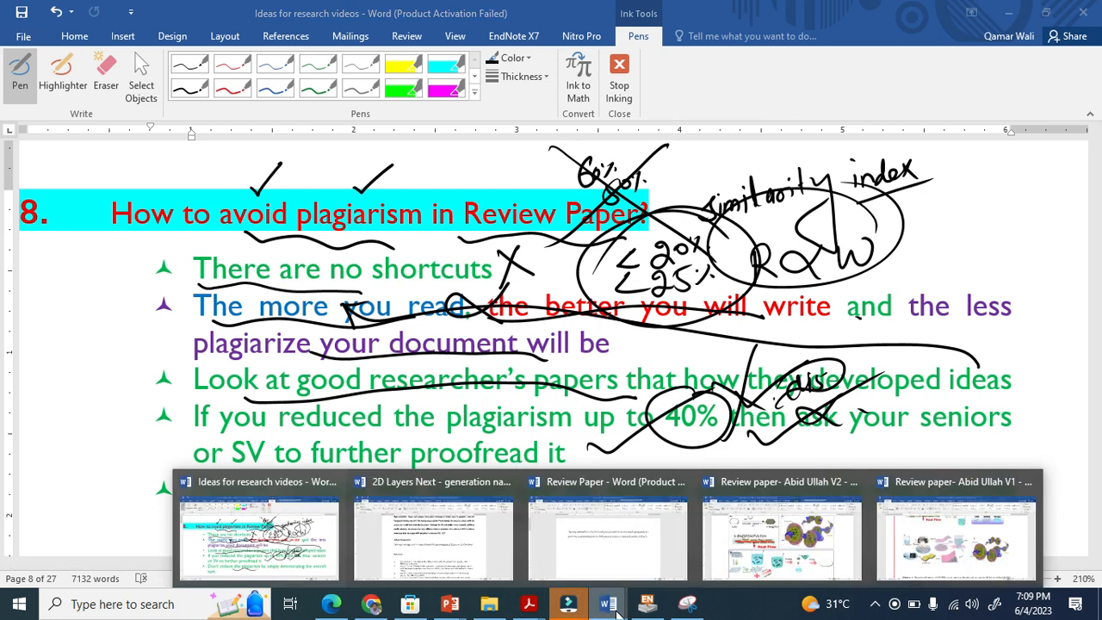
Switch to the Review Paper document and make the 2 in SnO2 a subscript.
left_click(606, 537)
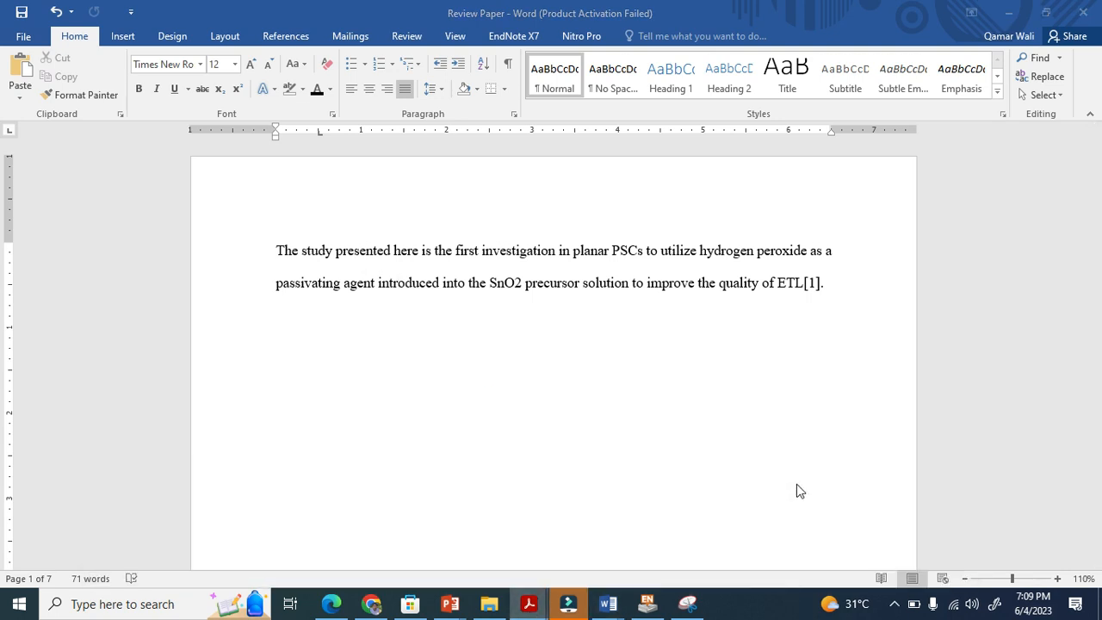
left_click(529, 603)
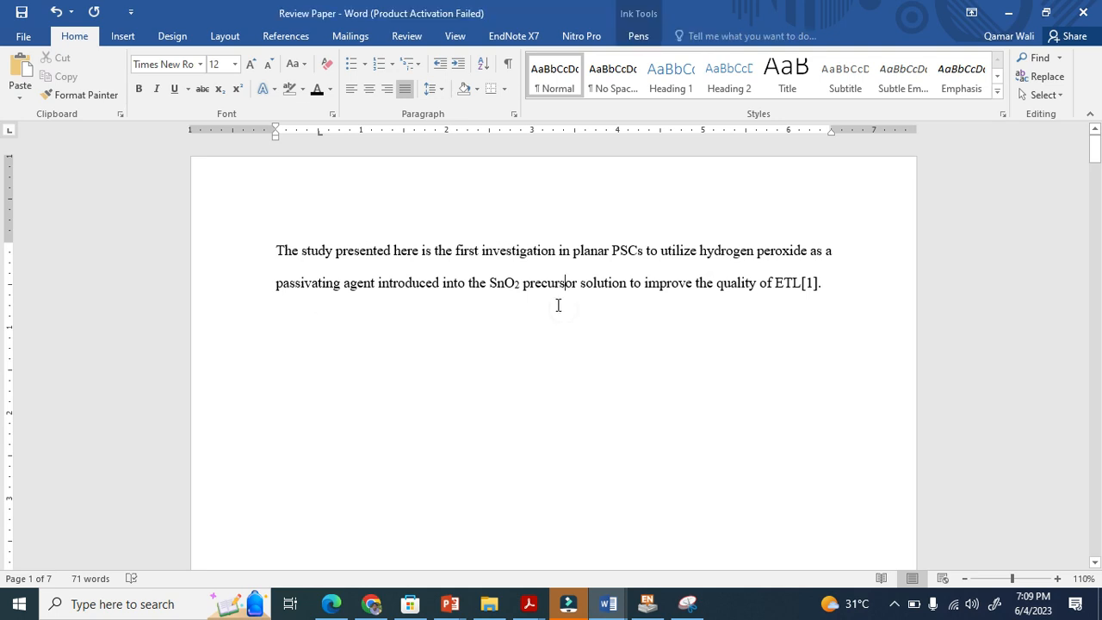
left_click(637, 36)
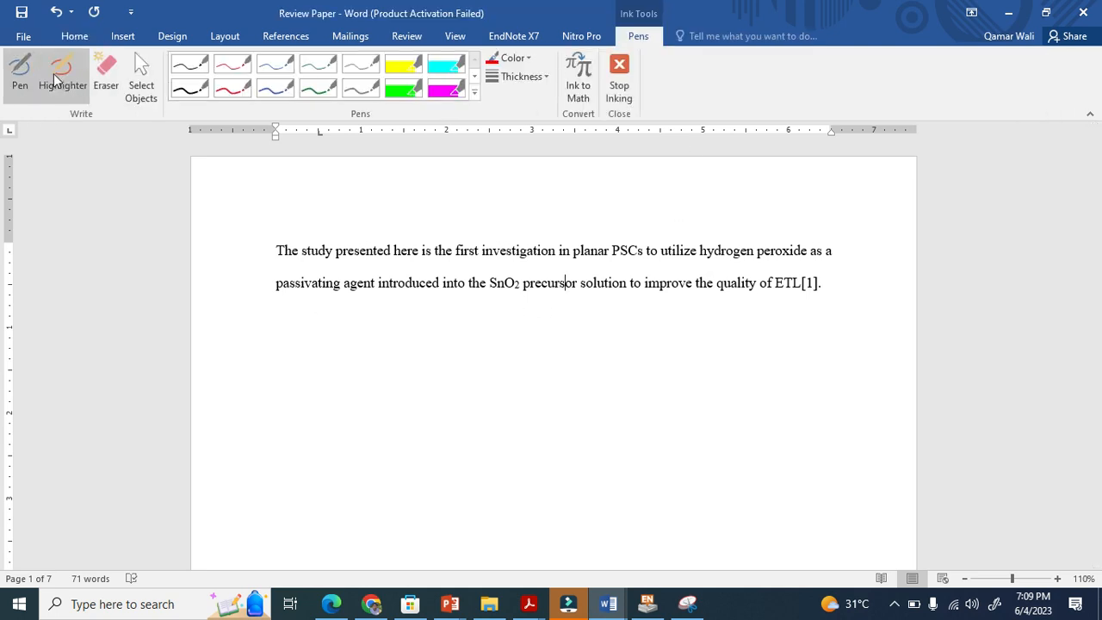
Ink 'Turnitin' with circled 100%, 'Similarity', and brackets around the sentence.
left_click(62, 73)
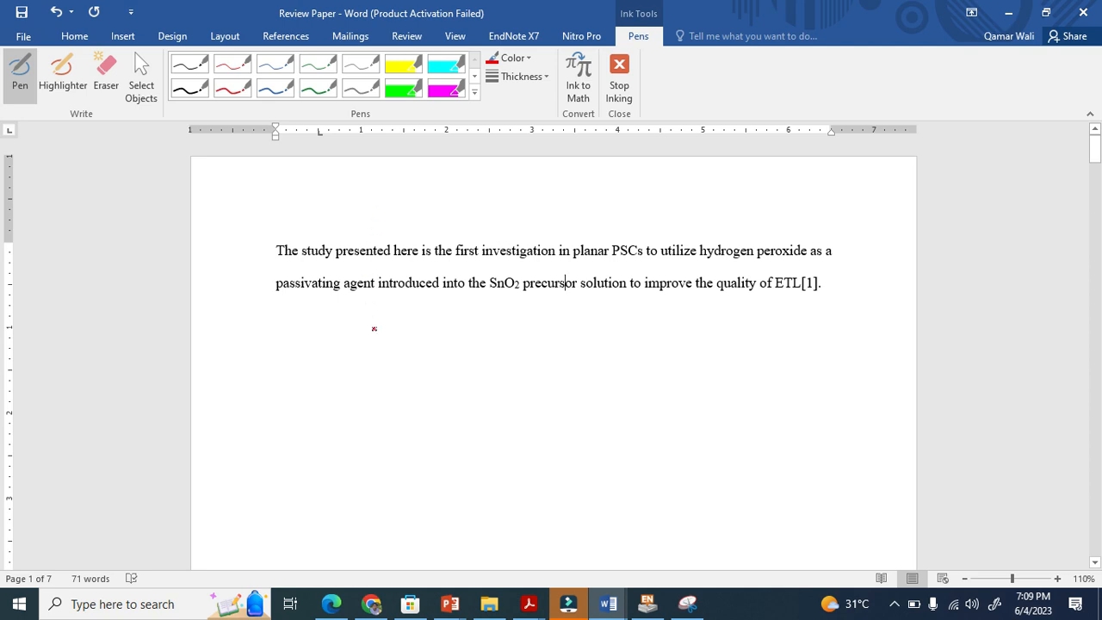
left_click_drag(375, 336, 433, 361)
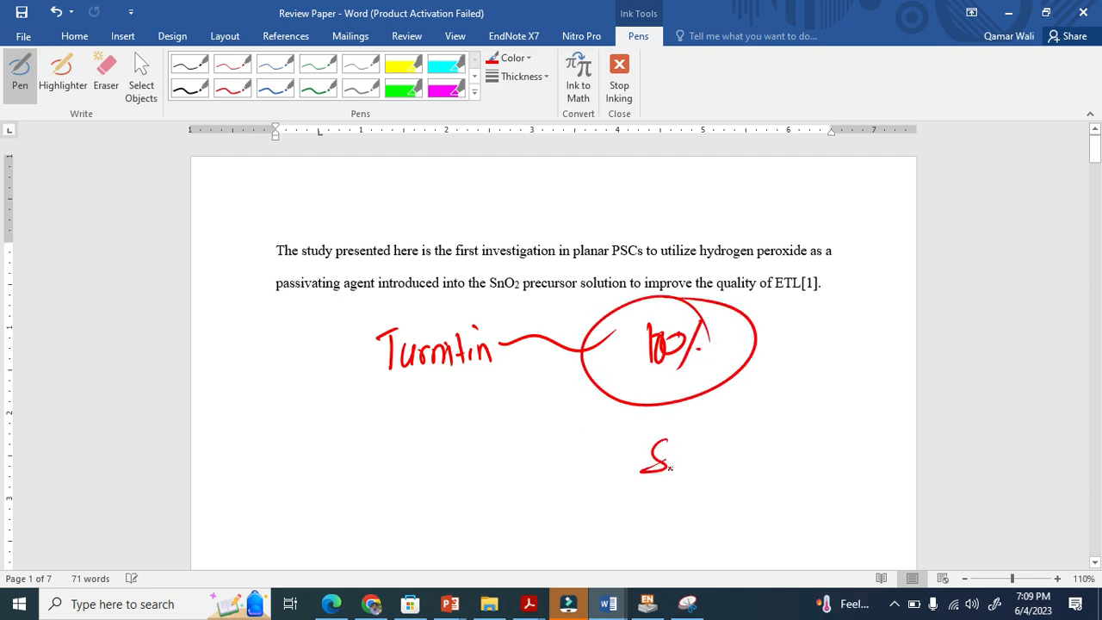
left_click_drag(640, 462, 778, 456)
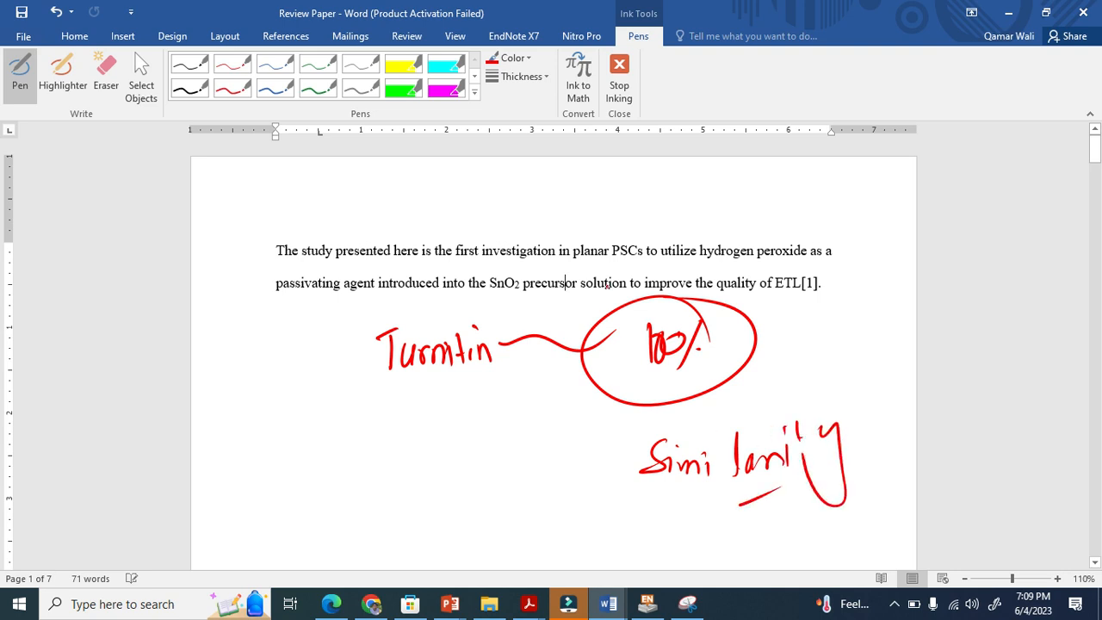
left_click_drag(272, 221, 272, 313)
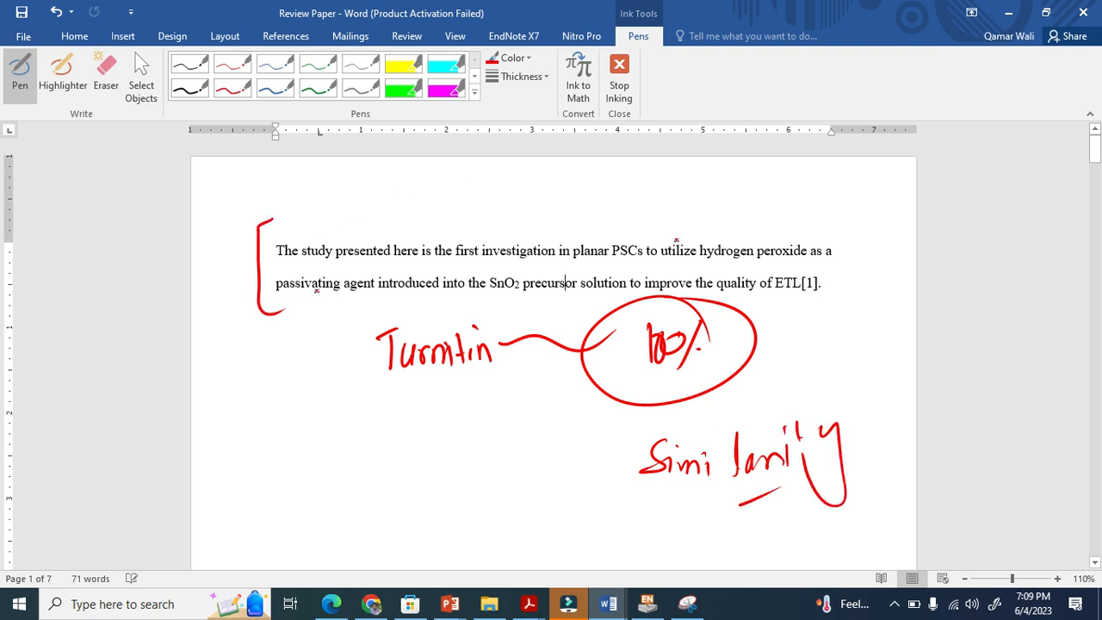
left_click_drag(847, 227, 829, 330)
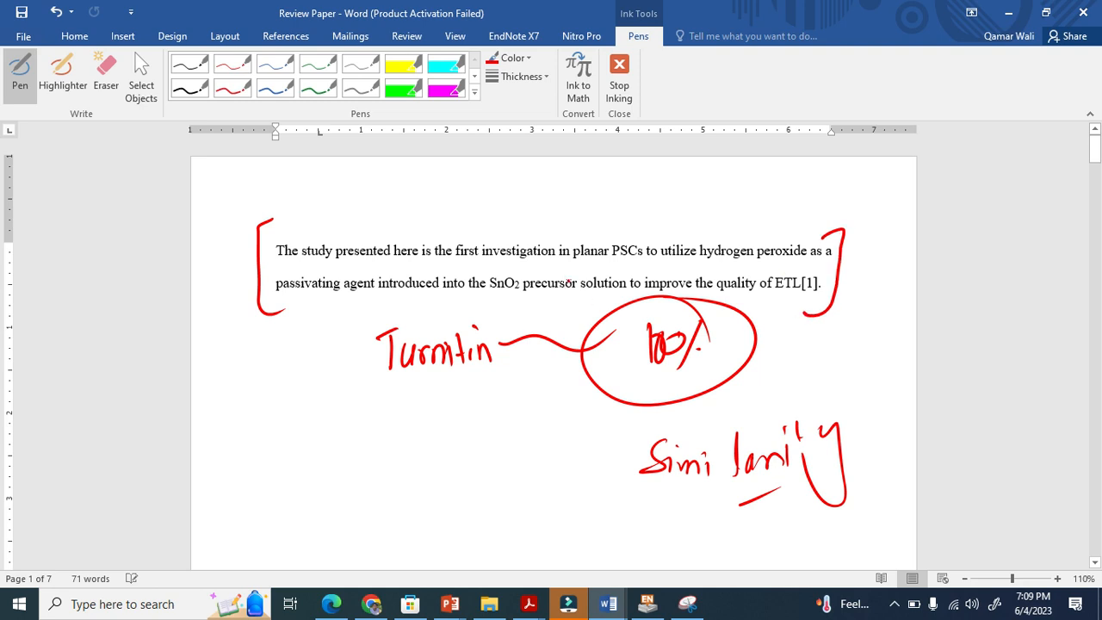
Erase the ink brackets and notes around the sentence, leaving plain text.
left_click_drag(577, 197, 697, 192)
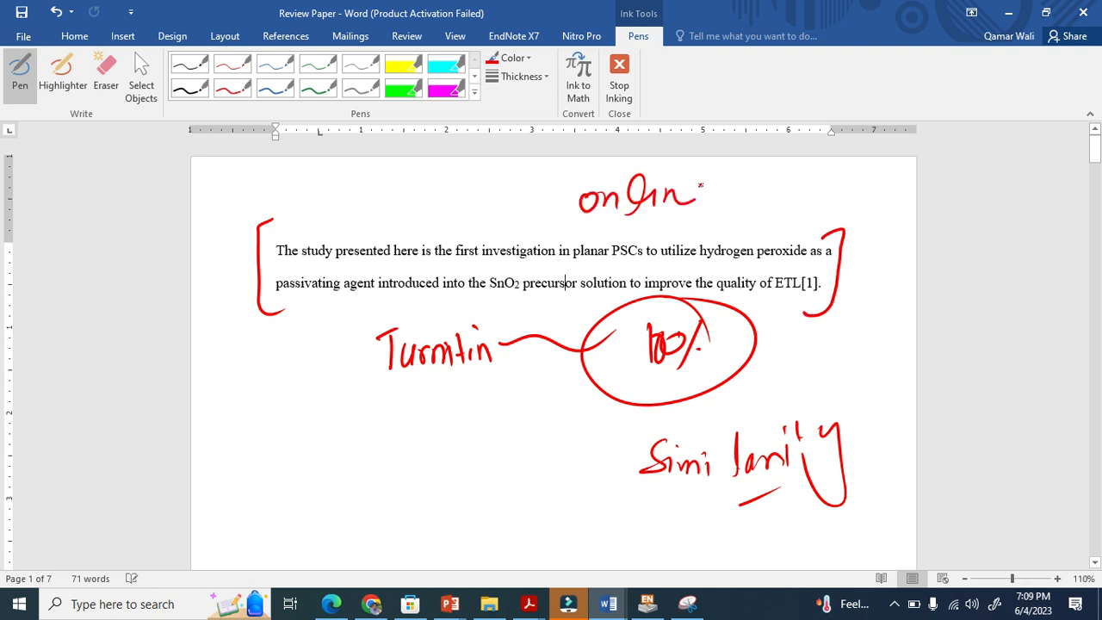
left_click_drag(680, 189, 709, 198)
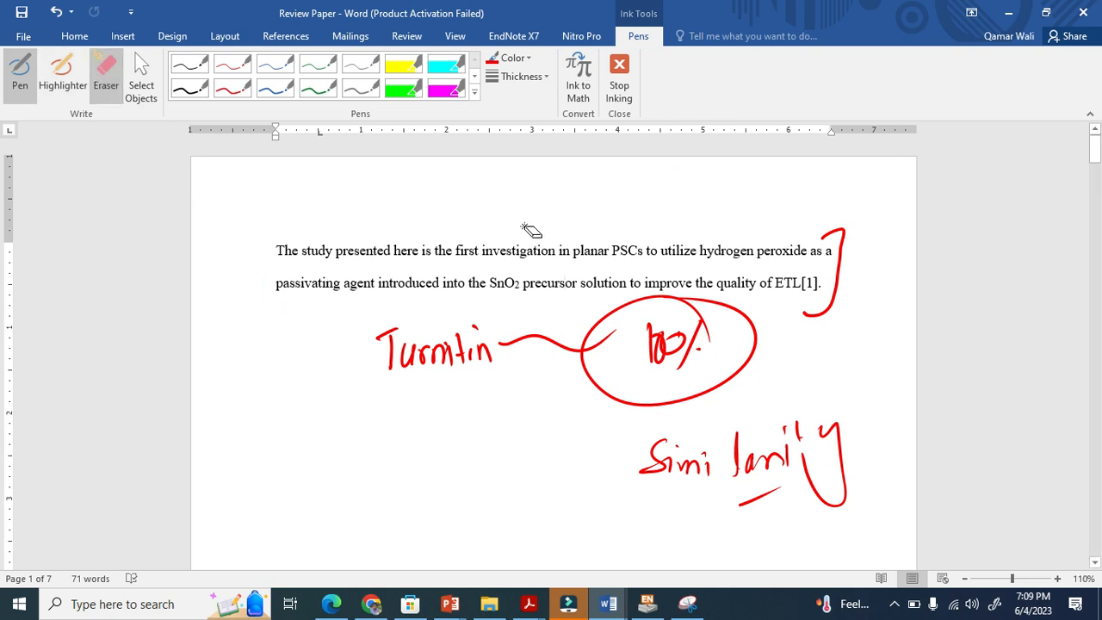
left_click(702, 348)
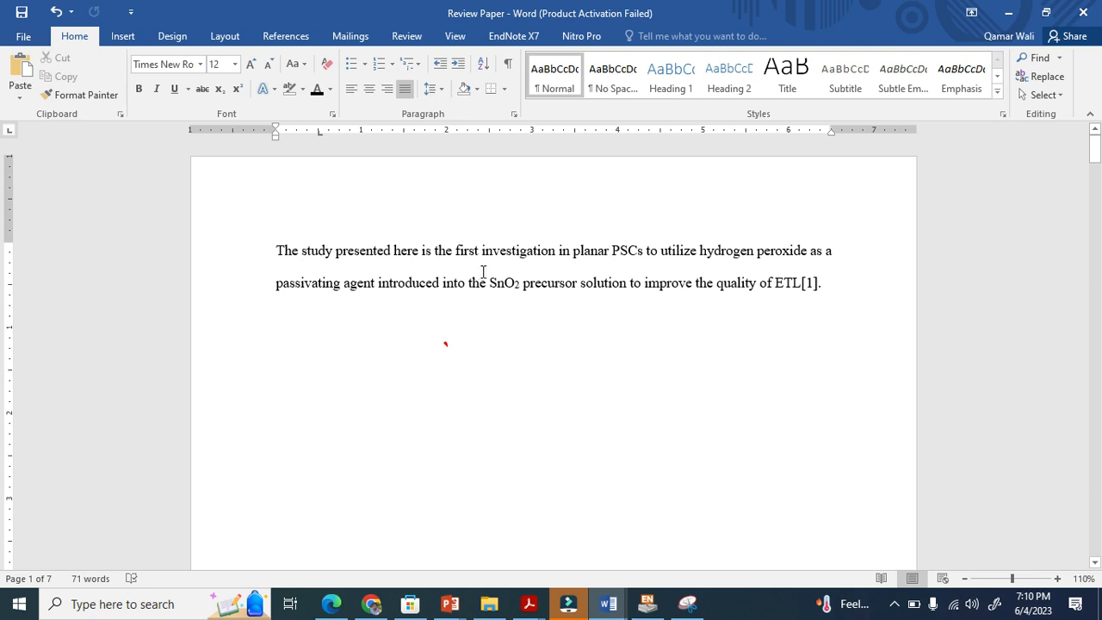
Reword the opening to 'explained the uti…' crediting Wang et al, deleting the stray word.
double_click(317, 251)
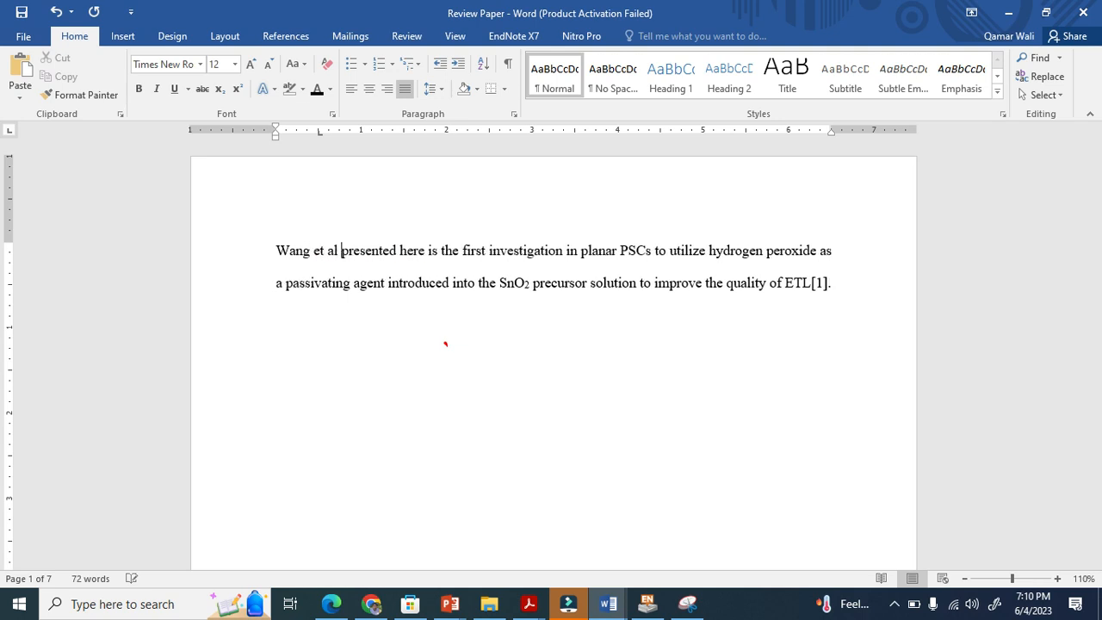
type("explained")
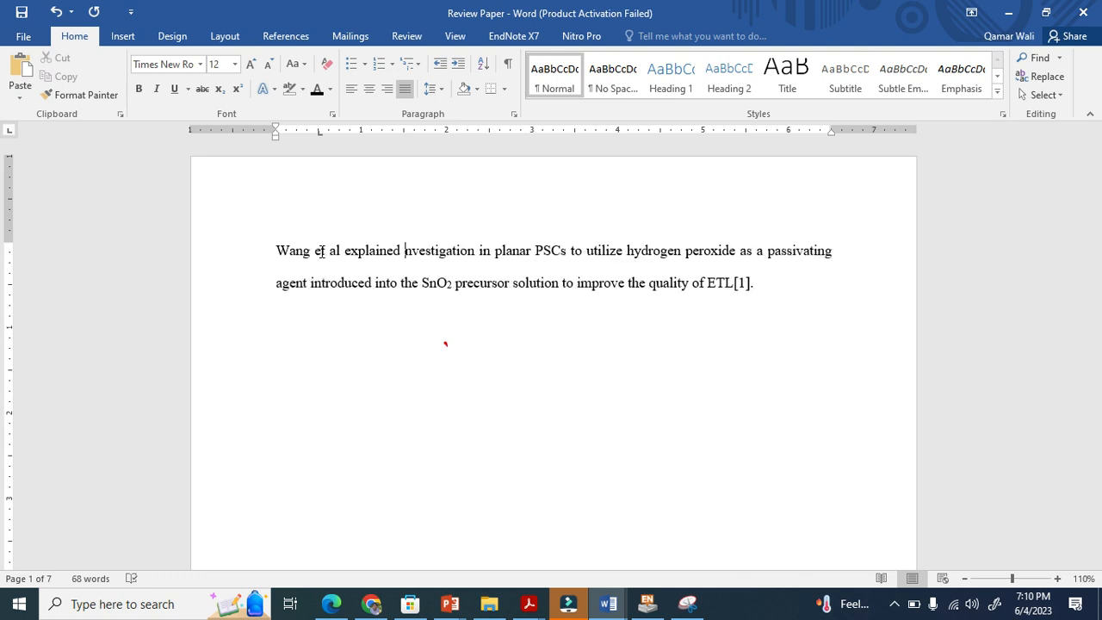
type("the utilization of hydrogen peroxide ut")
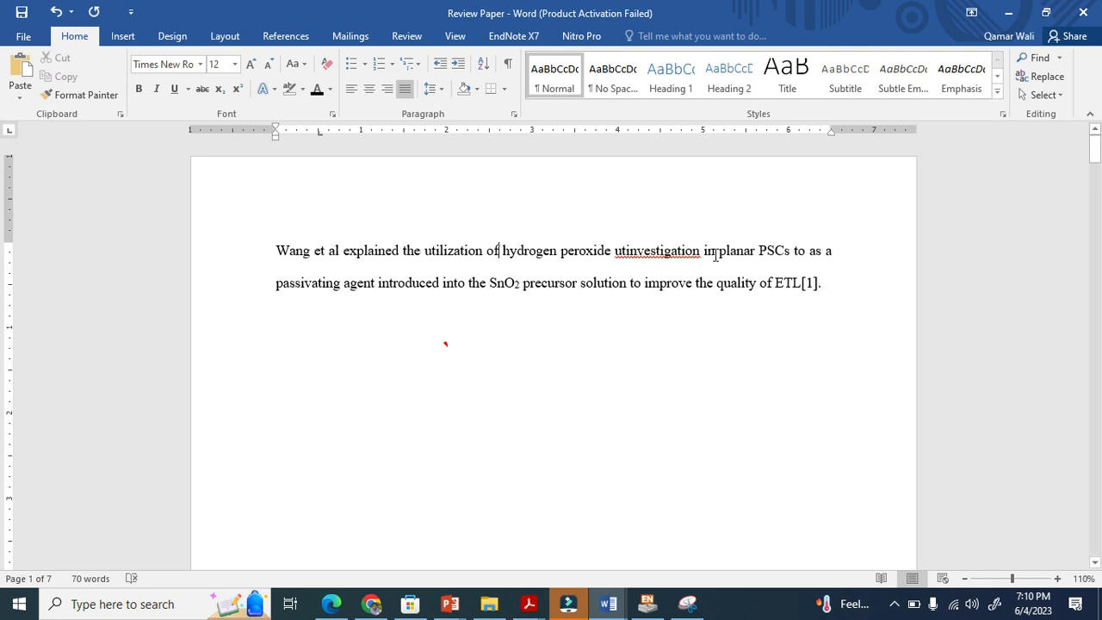
double_click(656, 252)
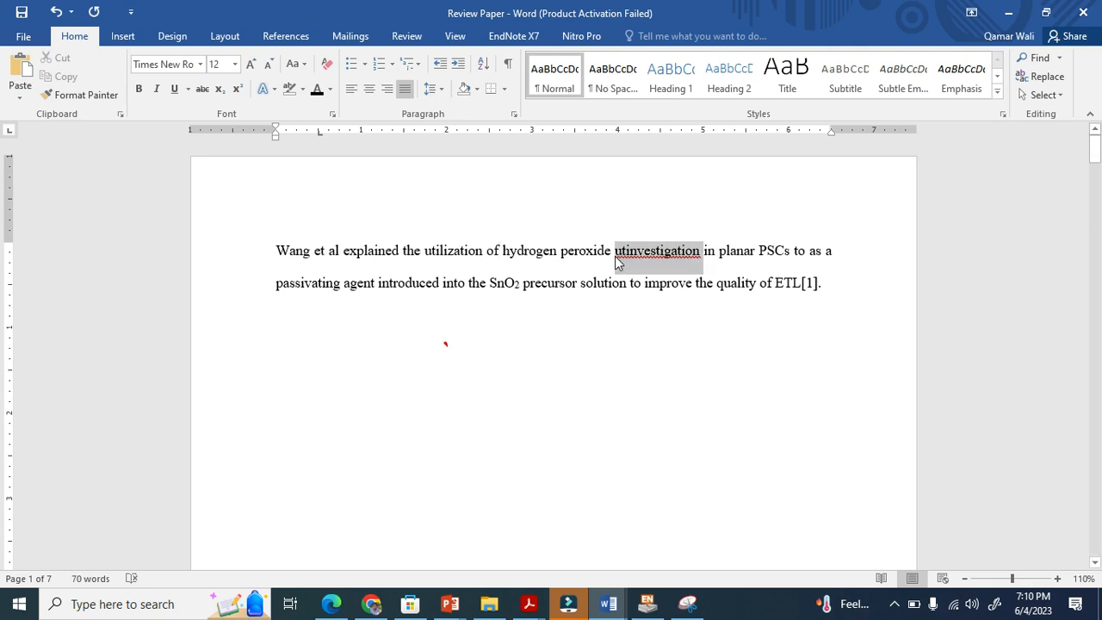
key("delete")
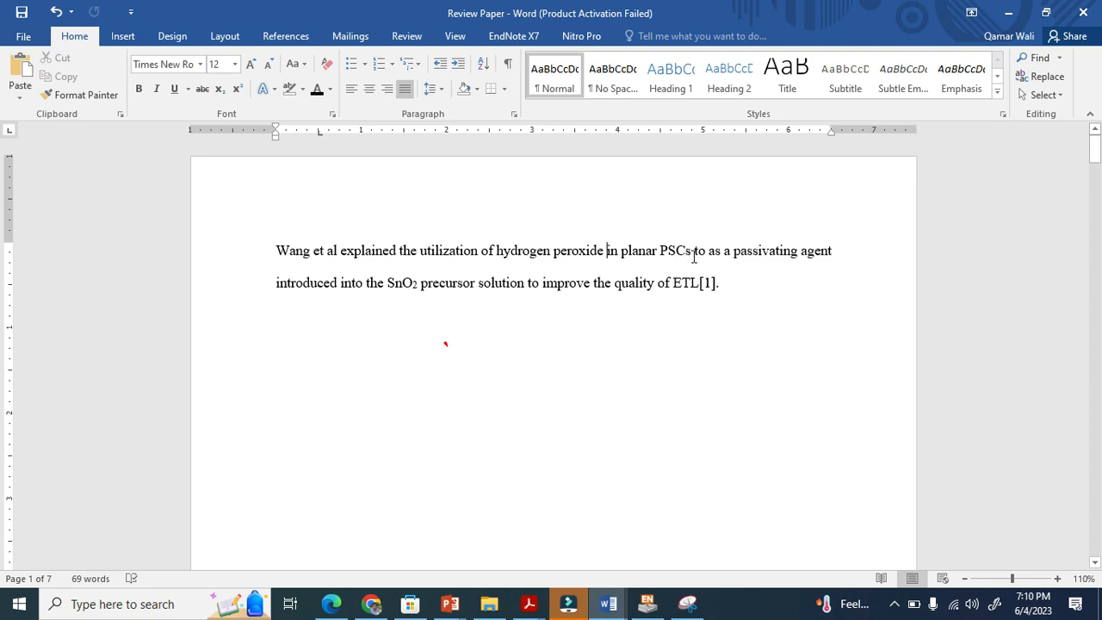
Rewrite the rest as 'that passivate the SnO2 based ETL that significantly improve the quality of ETL'.
double_click(699, 251)
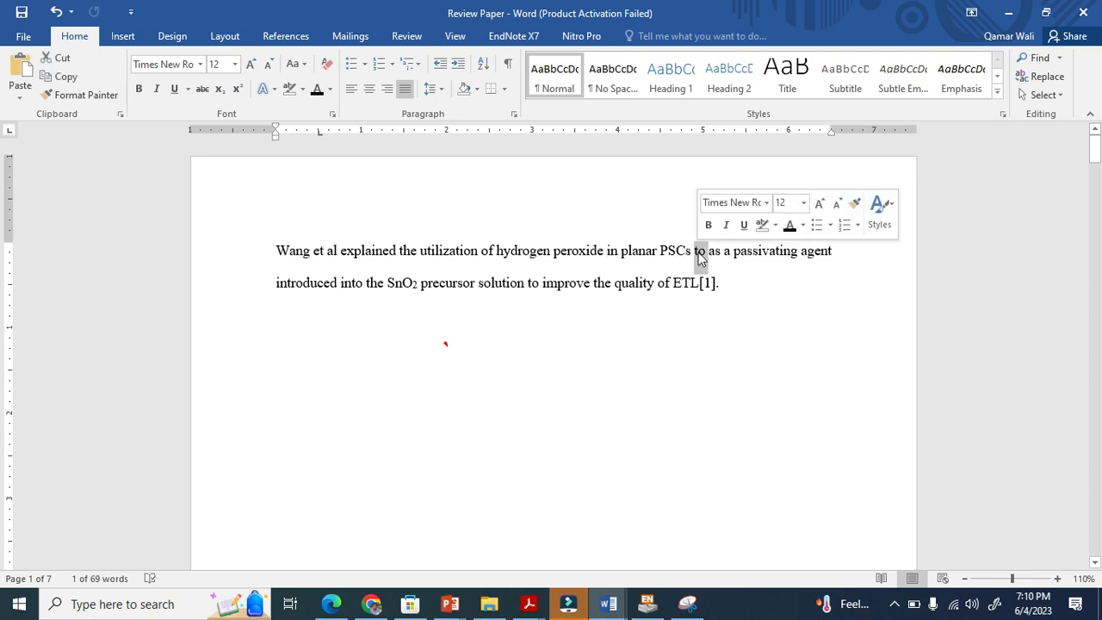
type("that")
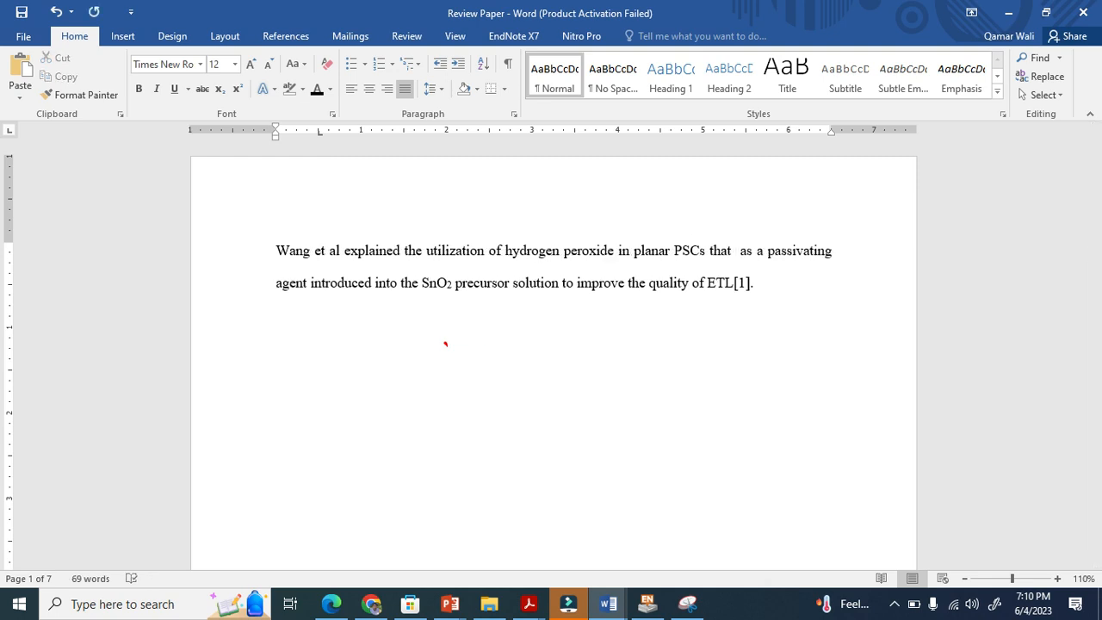
type("passivate  as a")
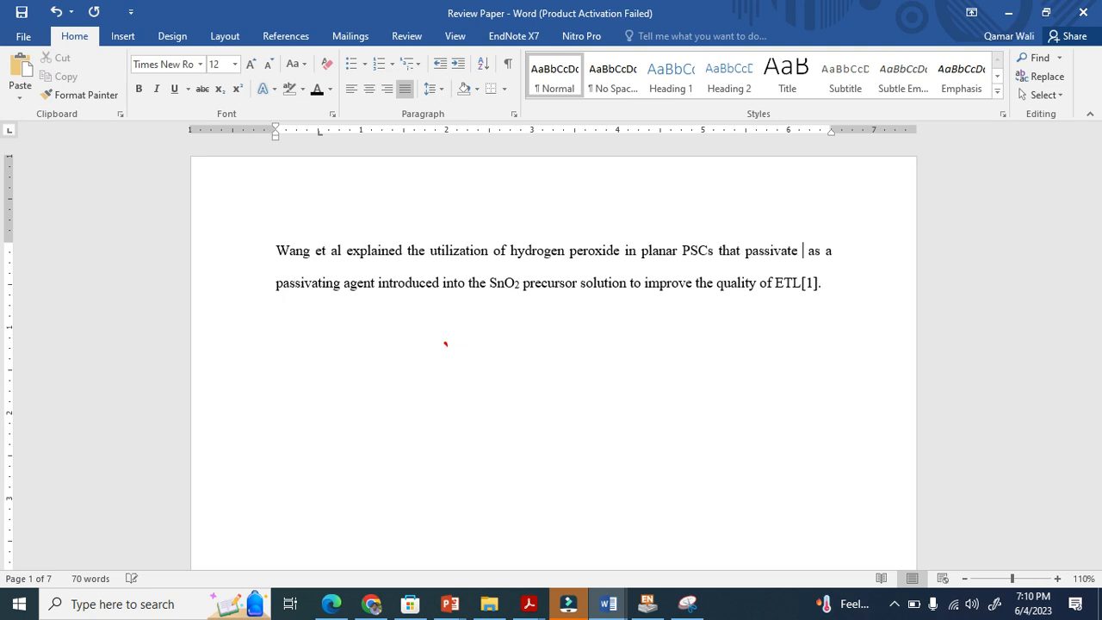
type("the Sn")
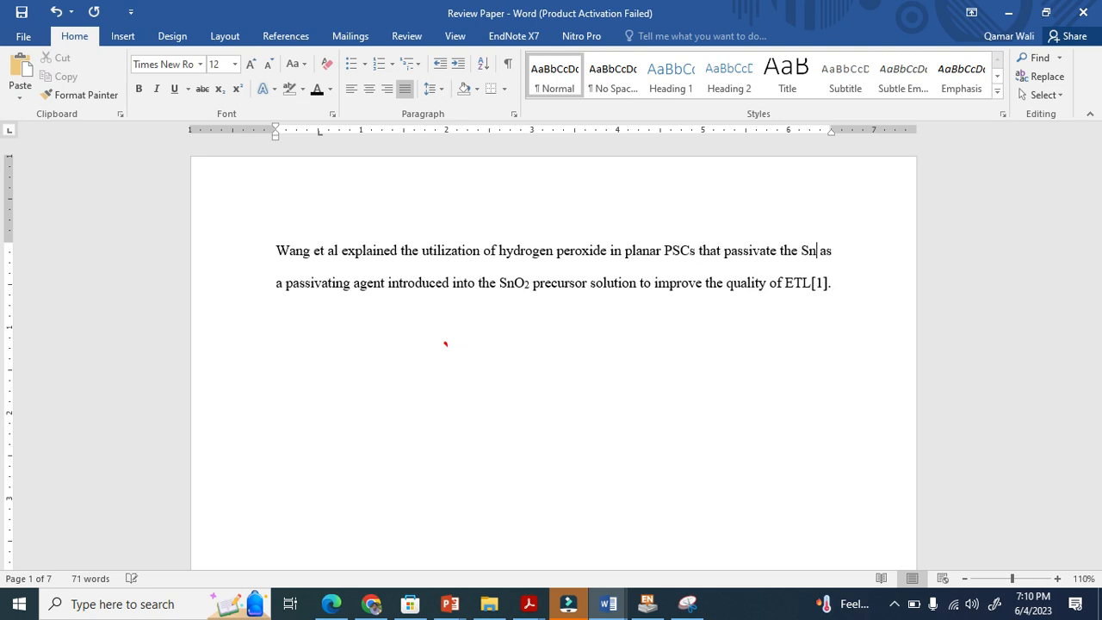
type("O2")
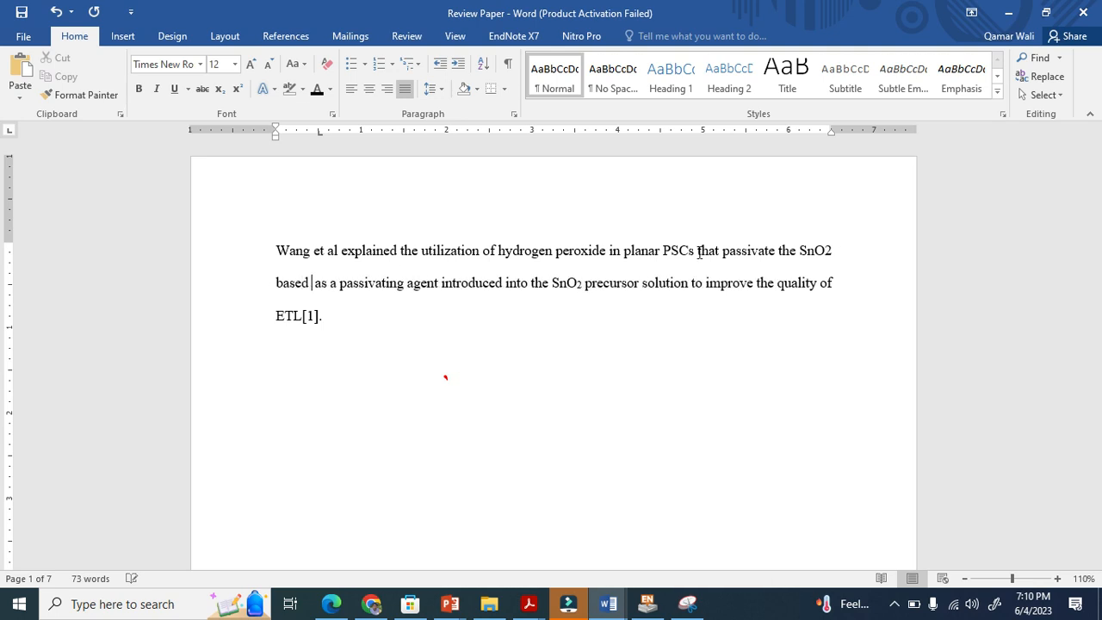
type("ETL")
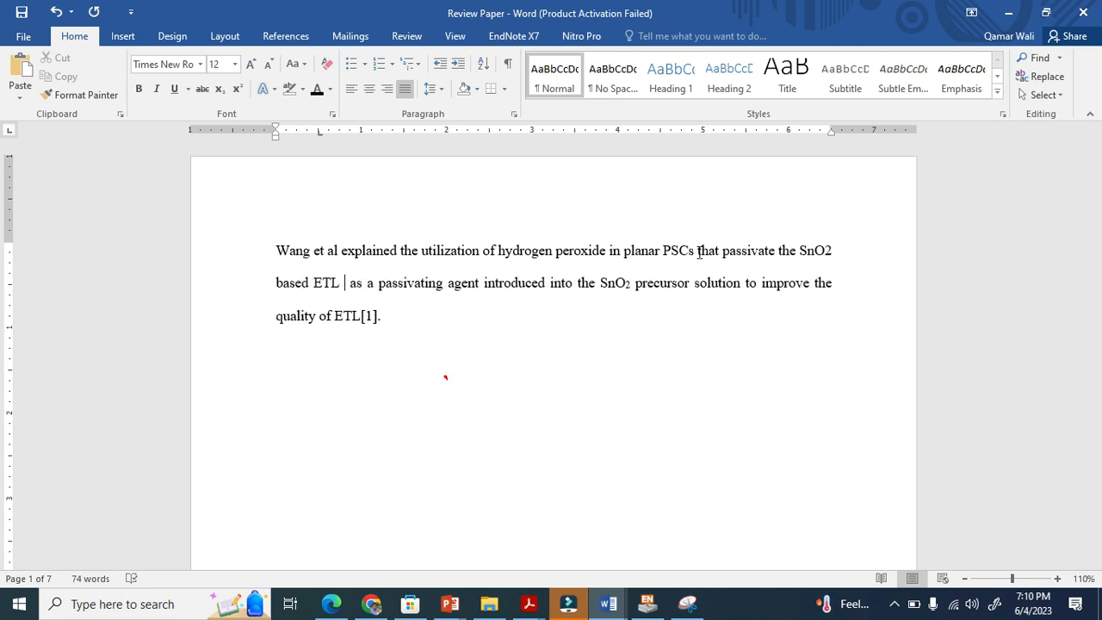
type("that significanlty improve the quality of ETL[1].")
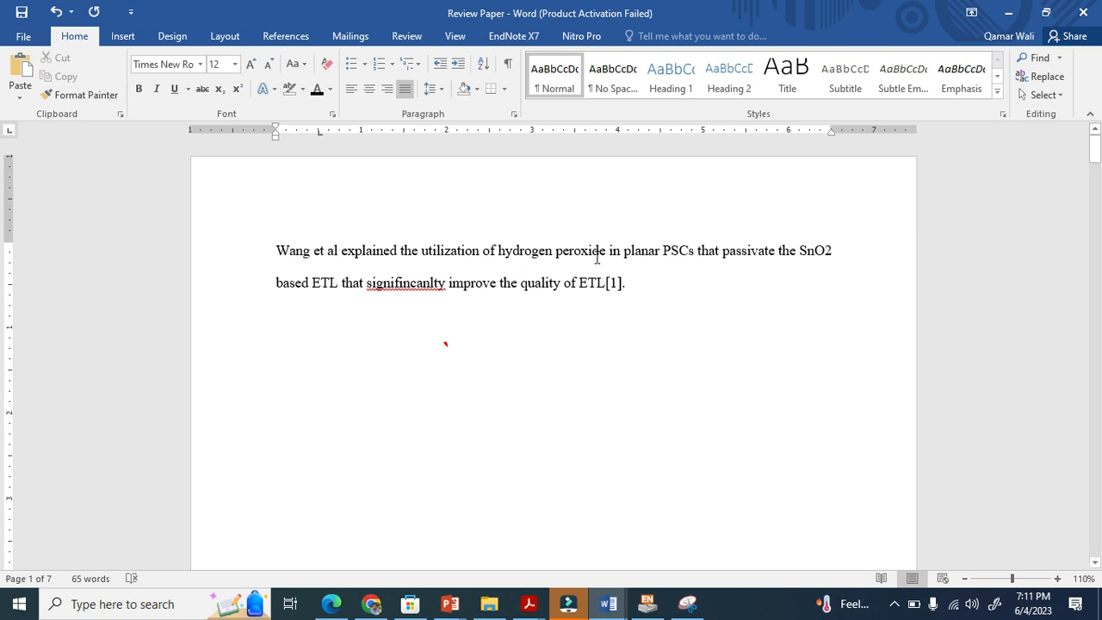
type("significantly")
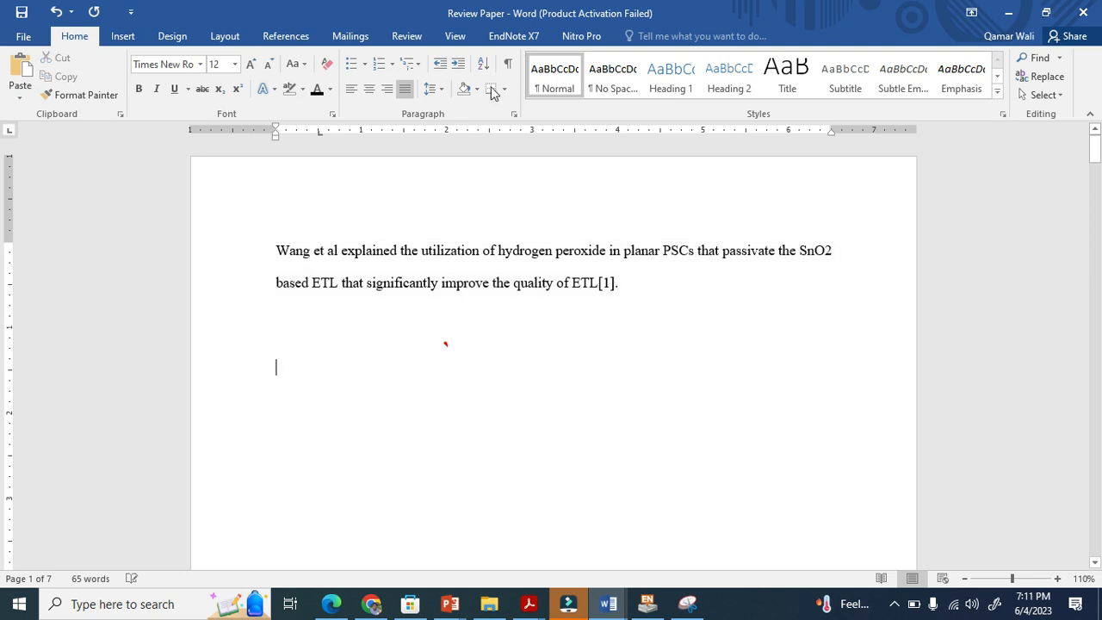
mouse_move(502, 471)
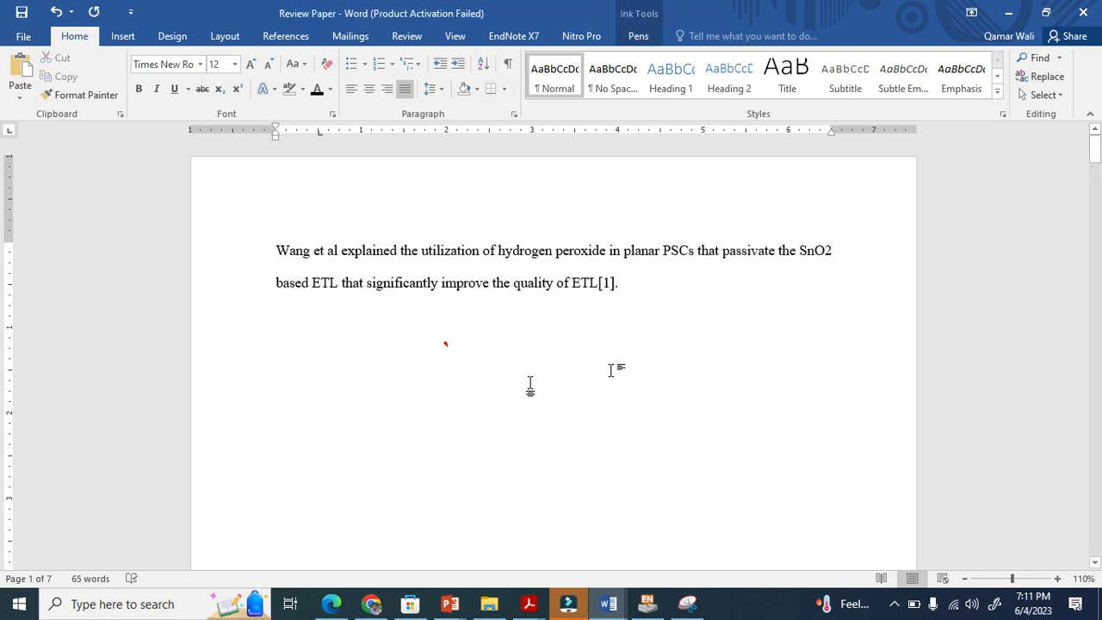
Handwrite red notes below the paragraph: check, 'Takes time!', 'Turnitin', circled 30%, 'Reduce – RAW'.
left_click(637, 35)
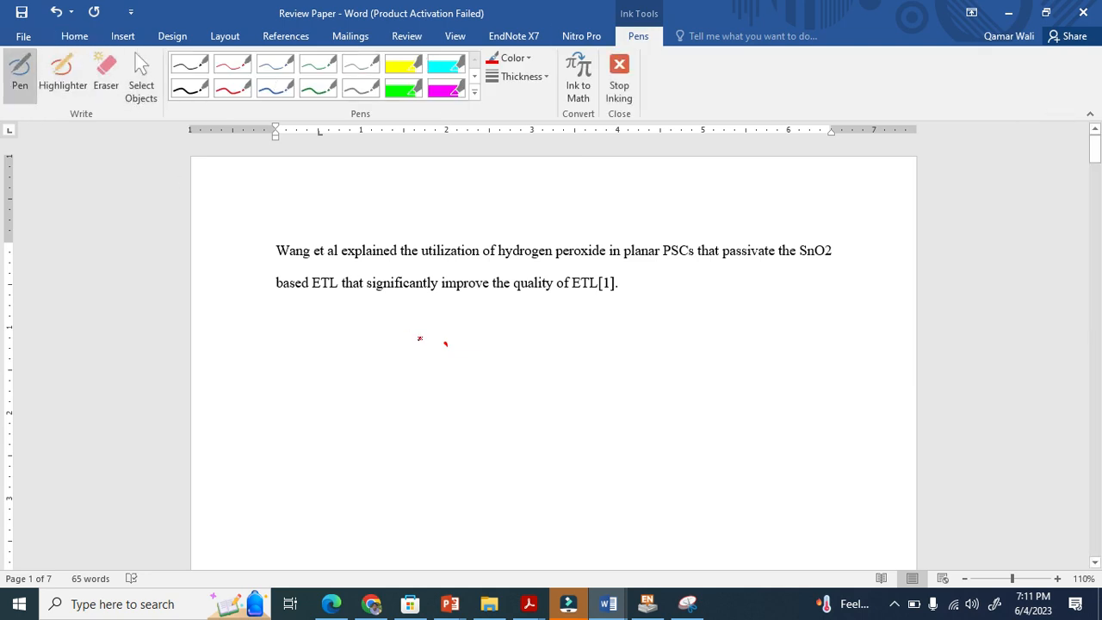
left_click(276, 368)
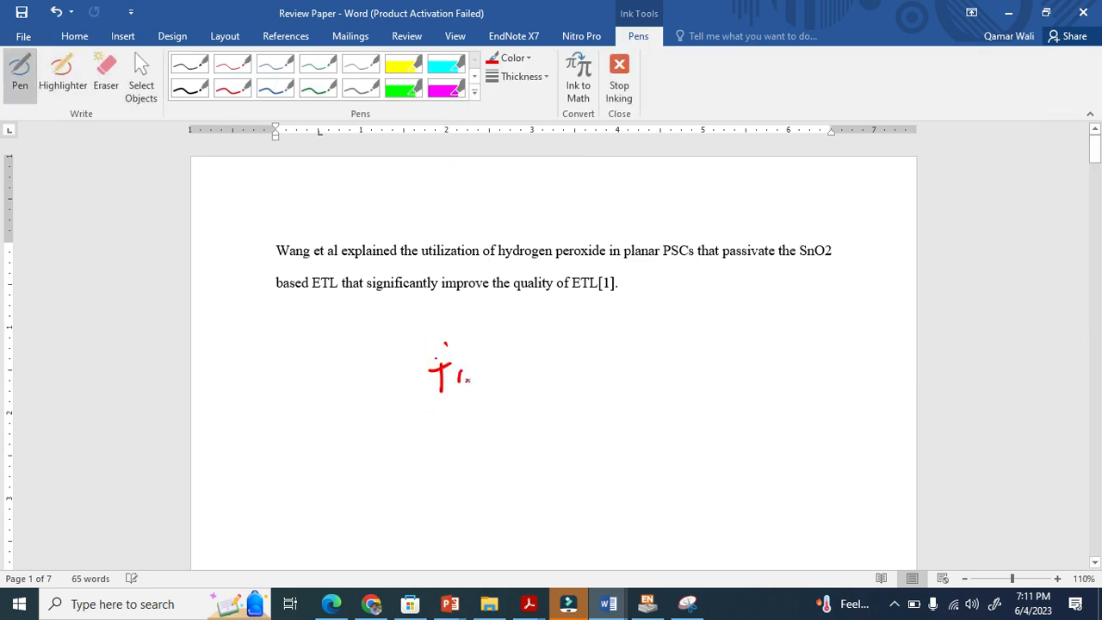
left_click_drag(447, 370, 542, 362)
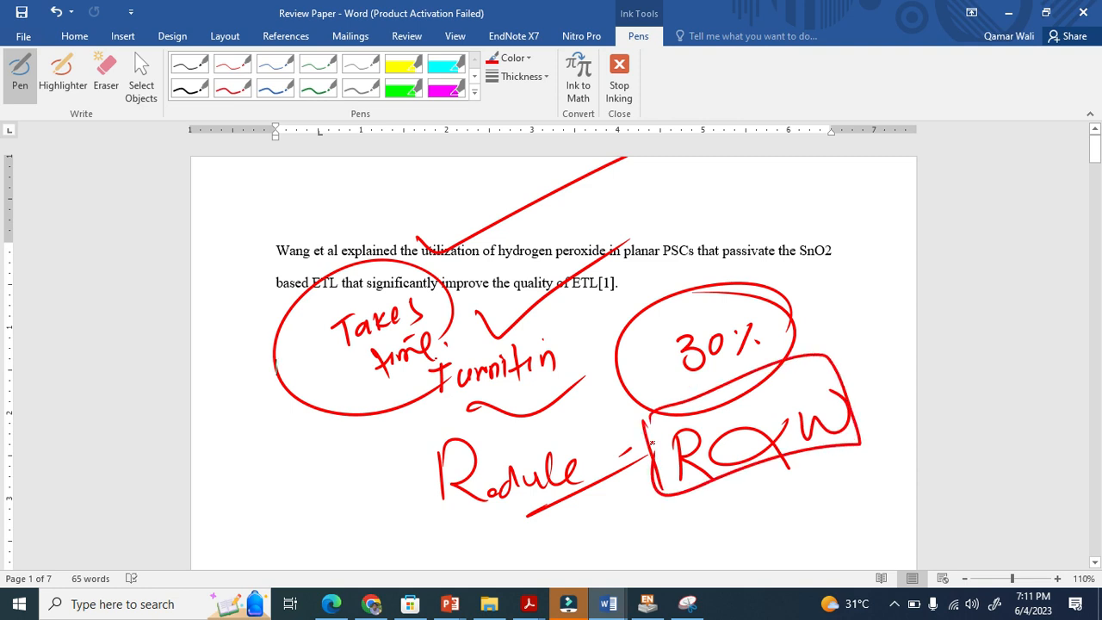
left_click(19, 76)
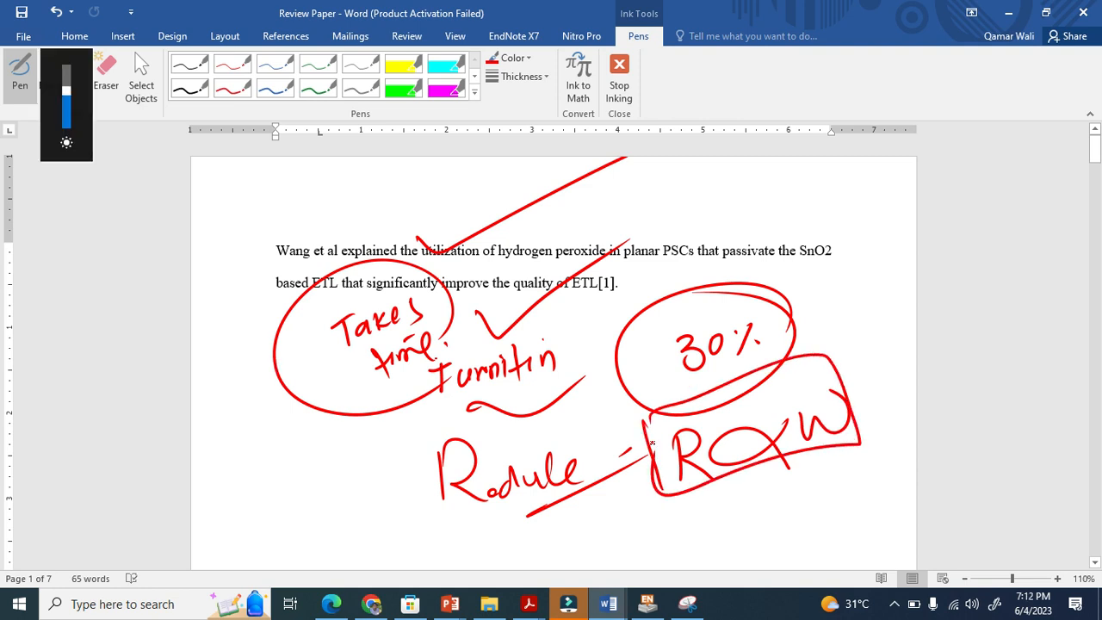